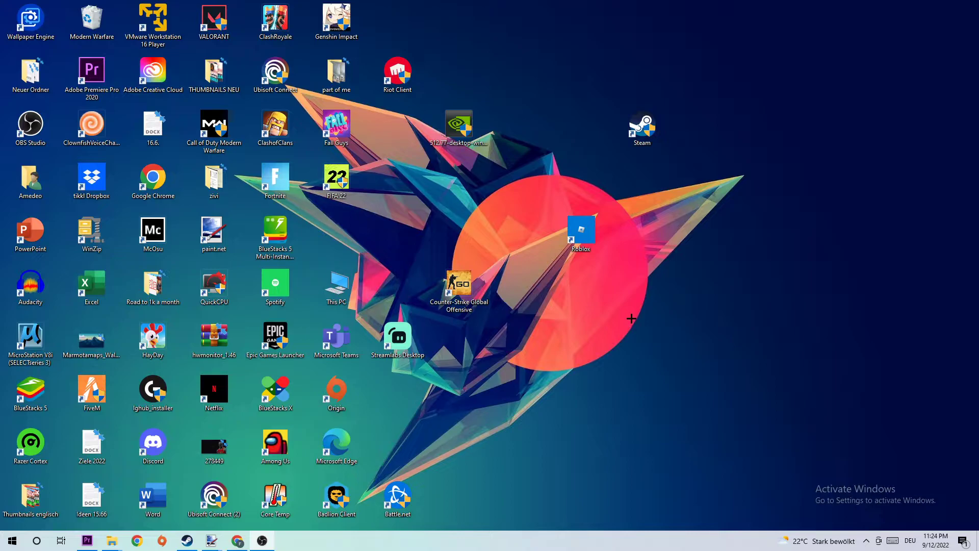
mouse_move(686, 326)
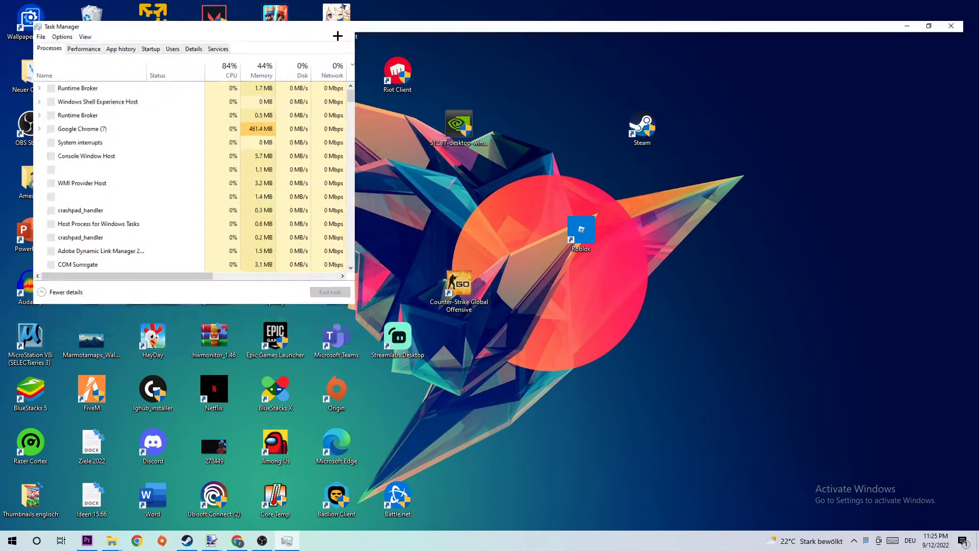
Maximize Task Manager and bring up End task options for the CefSharp.BrowserSubprocess entry
click(928, 25)
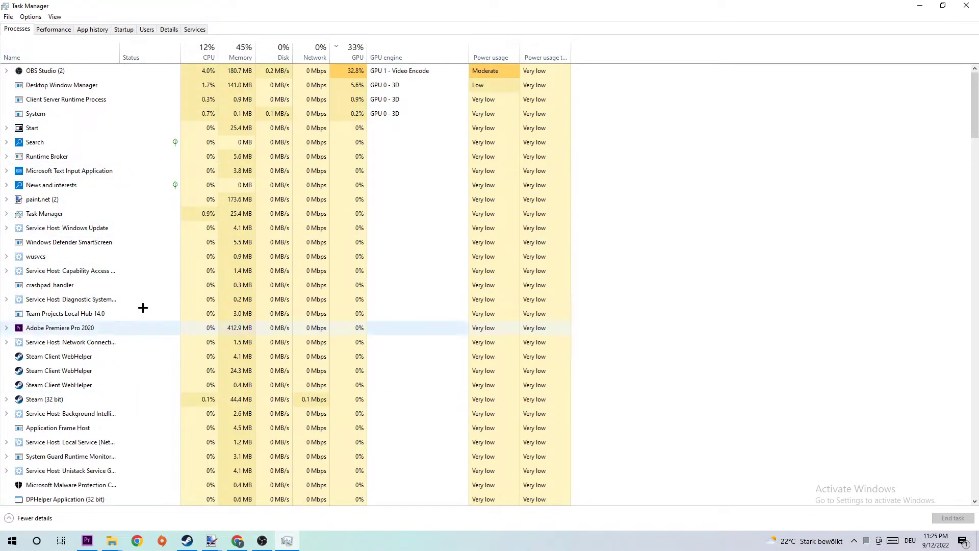
click(94, 299)
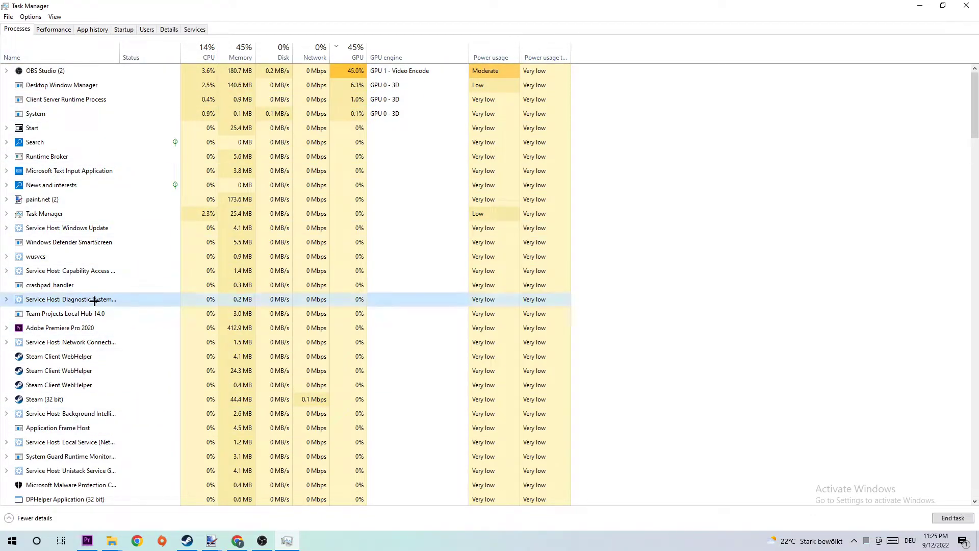
scroll(down, 3)
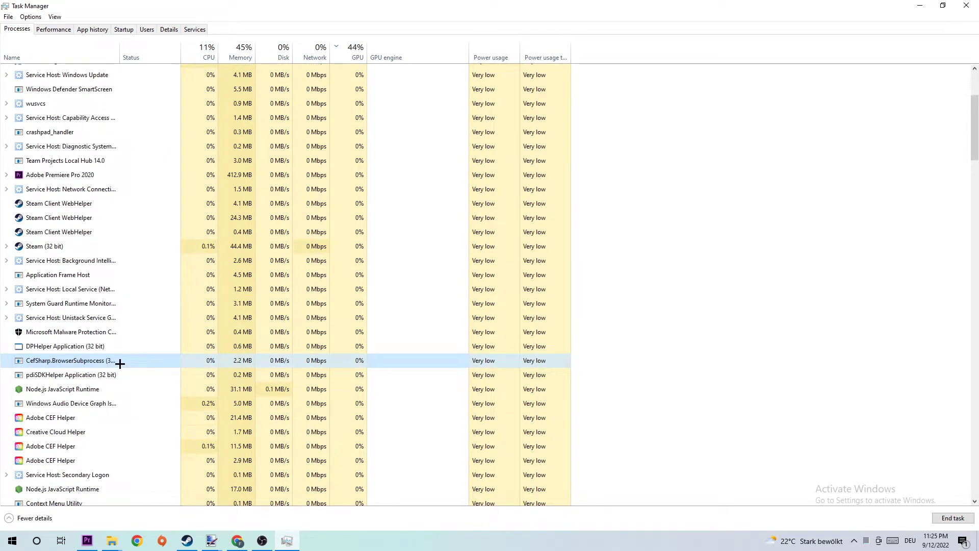
right_click(70, 360)
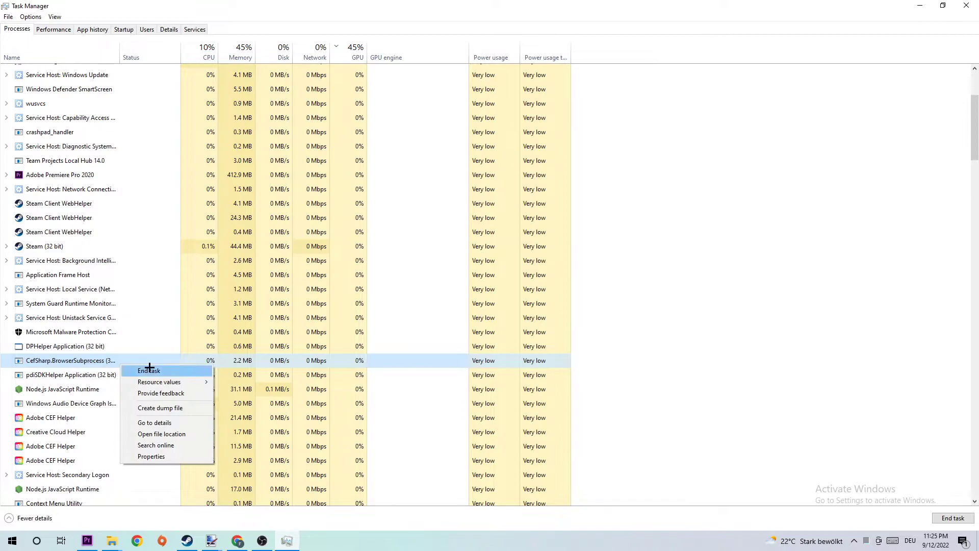
mouse_move(622, 39)
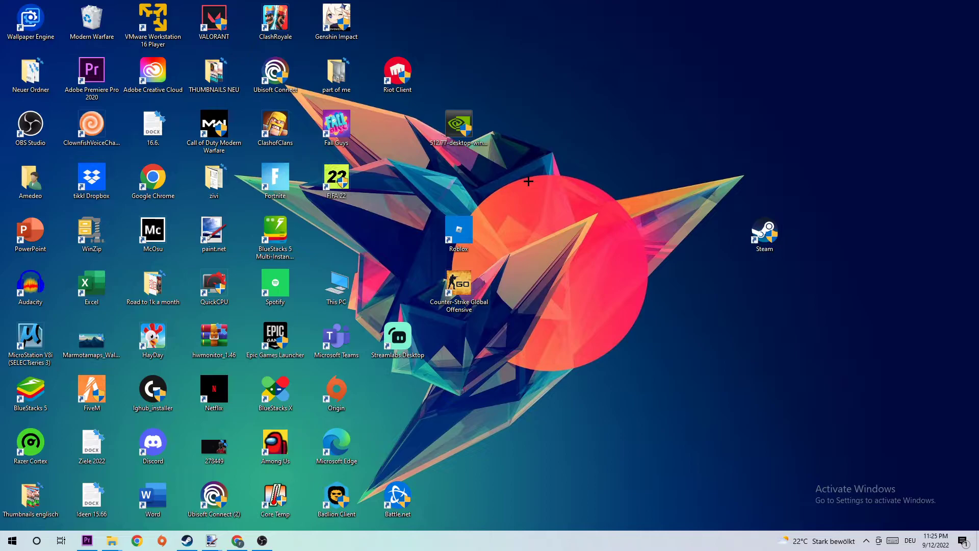
mouse_move(528, 182)
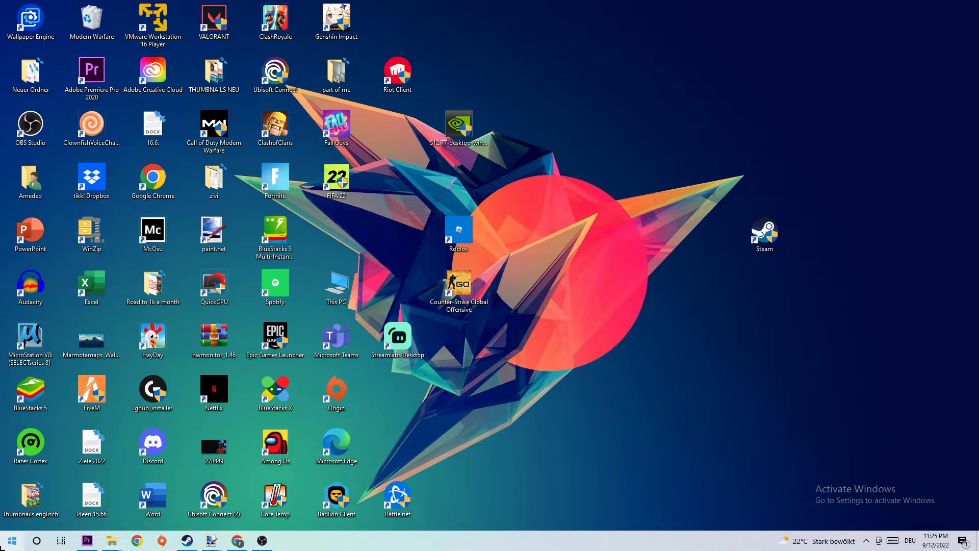
Show the Start menu with its installed apps list
click(11, 539)
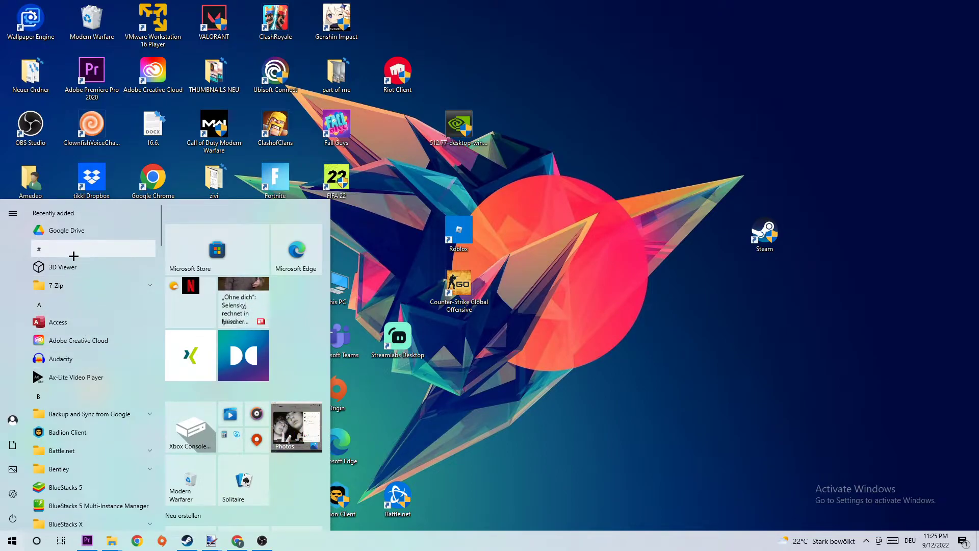
Bring up the Properties dialog for the Steam desktop shortcut
right_click(764, 235)
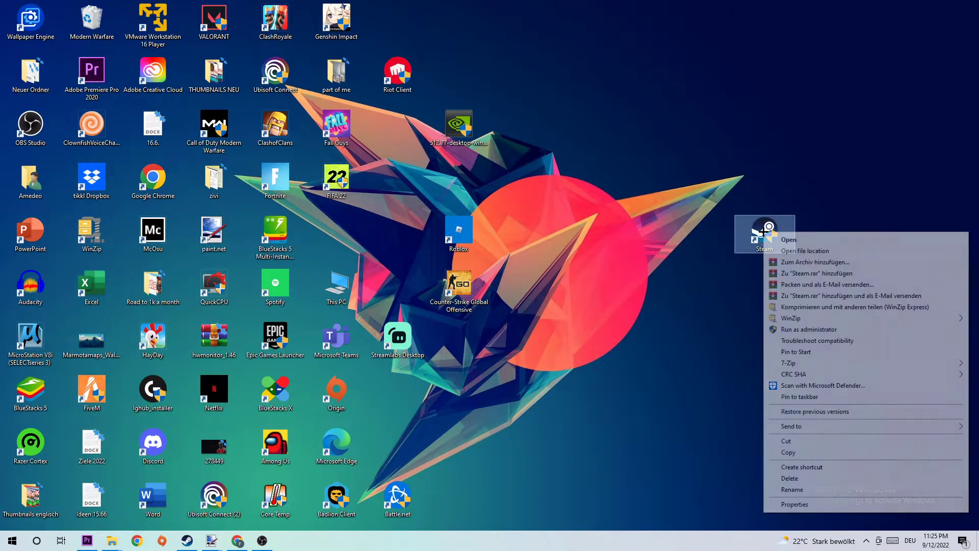
mouse_move(792, 232)
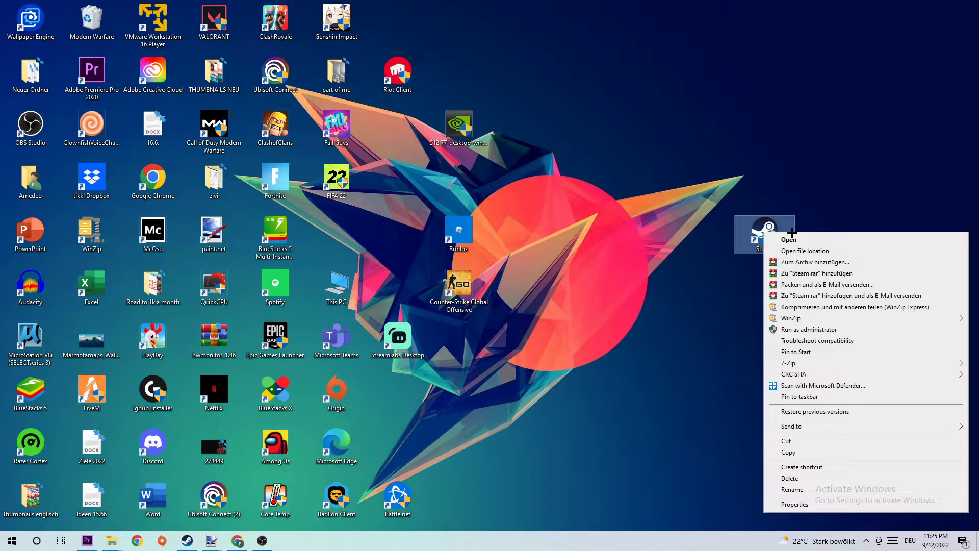
click(794, 504)
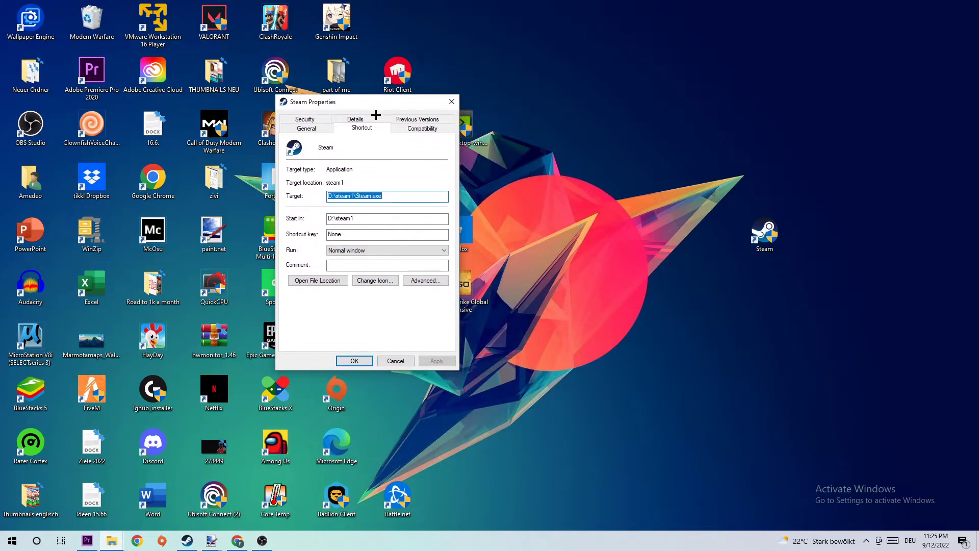
Enable Windows 8 compatibility mode and Run as administrator for Steam, then confirm the dialog
click(422, 127)
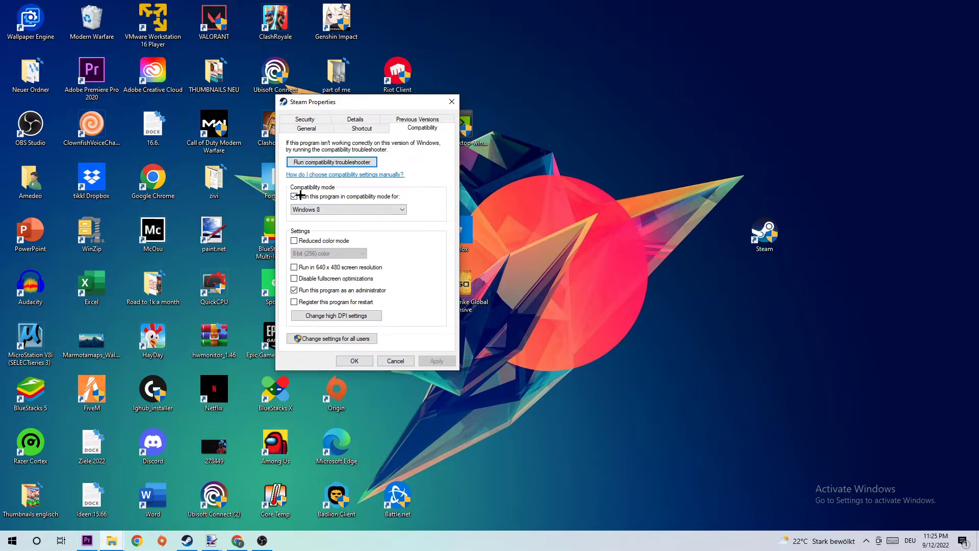
click(294, 196)
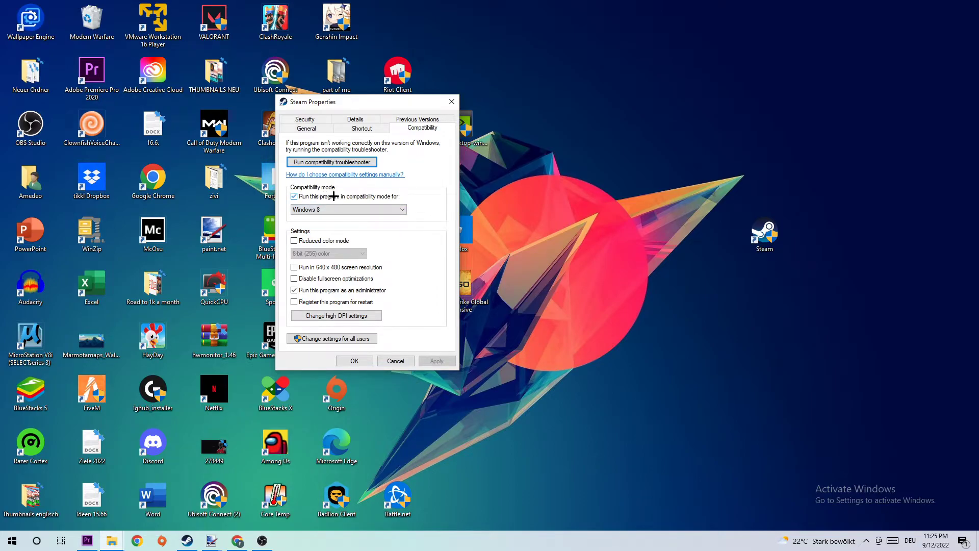
mouse_move(430, 187)
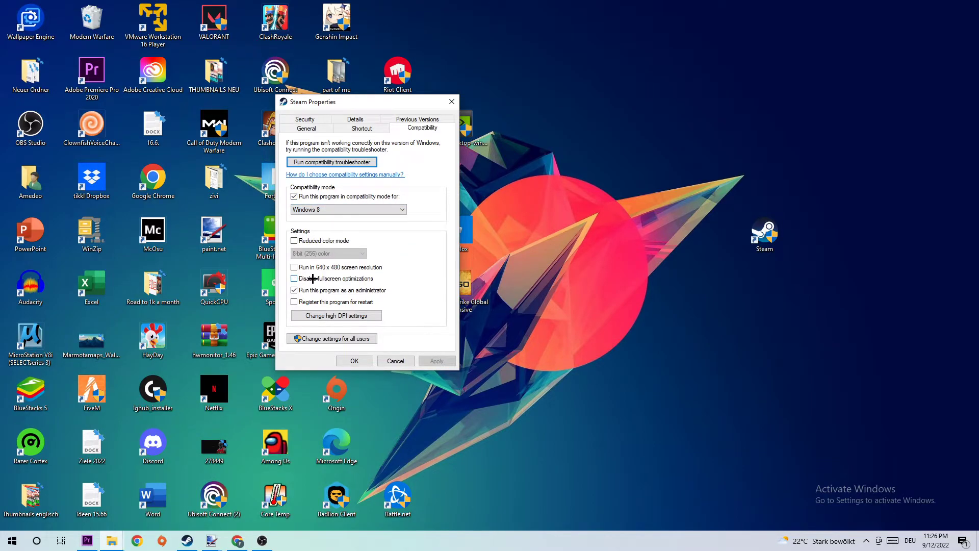
click(294, 290)
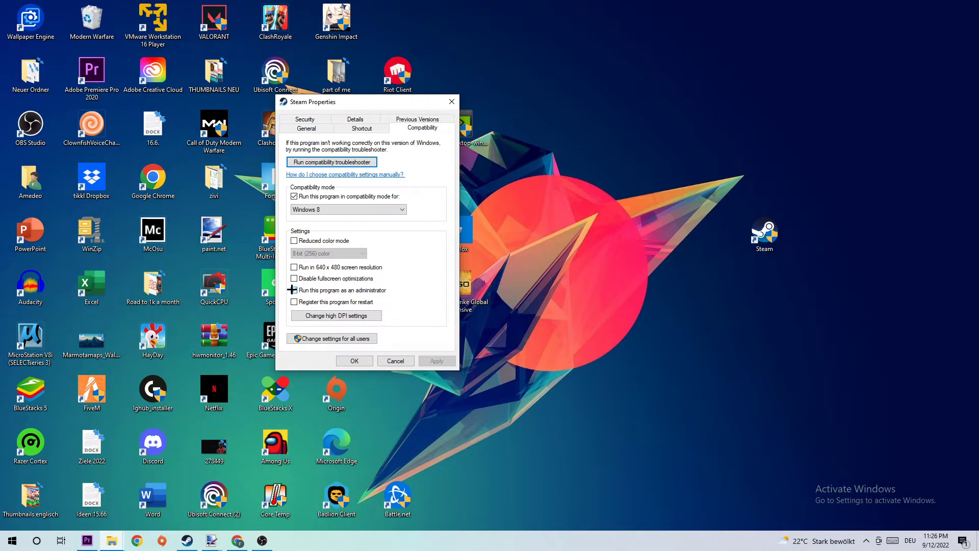
click(294, 289)
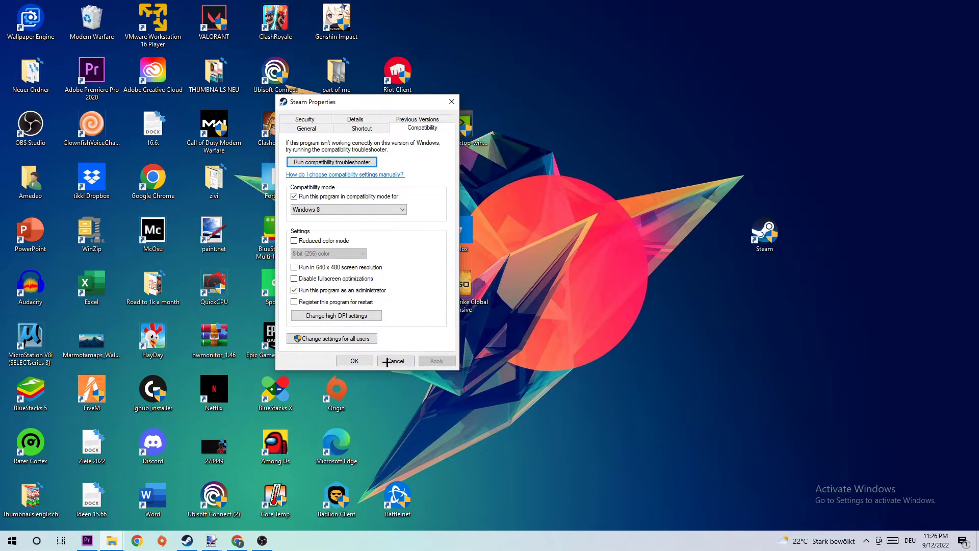
click(395, 360)
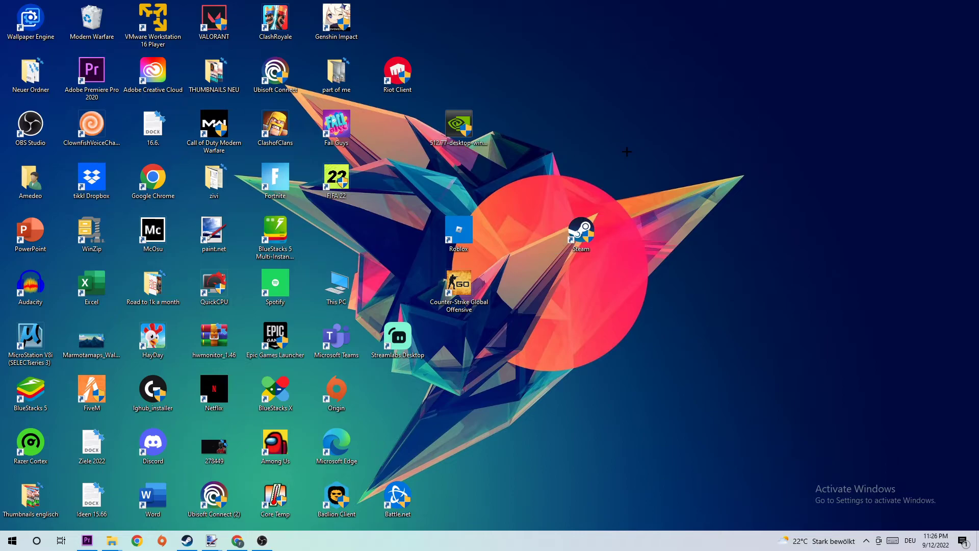
mouse_move(622, 169)
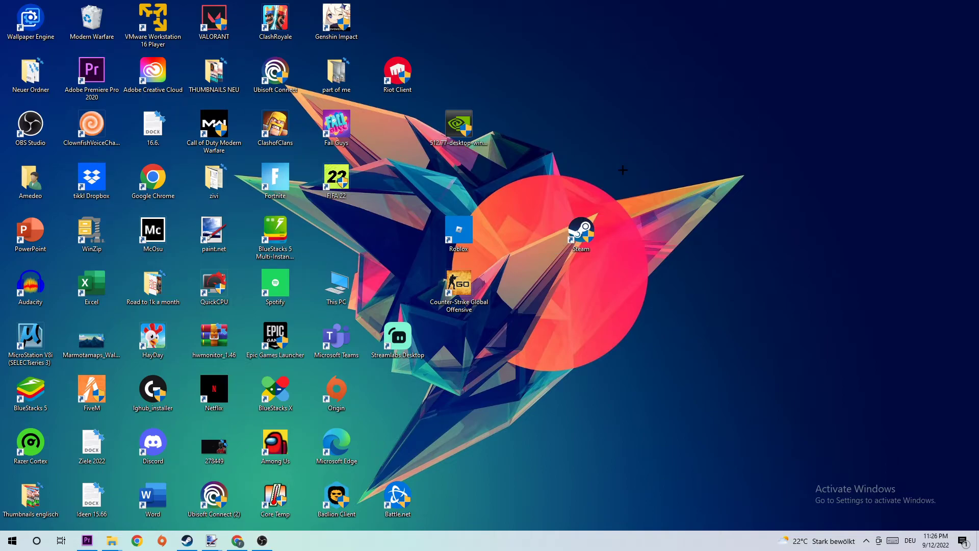
mouse_move(597, 197)
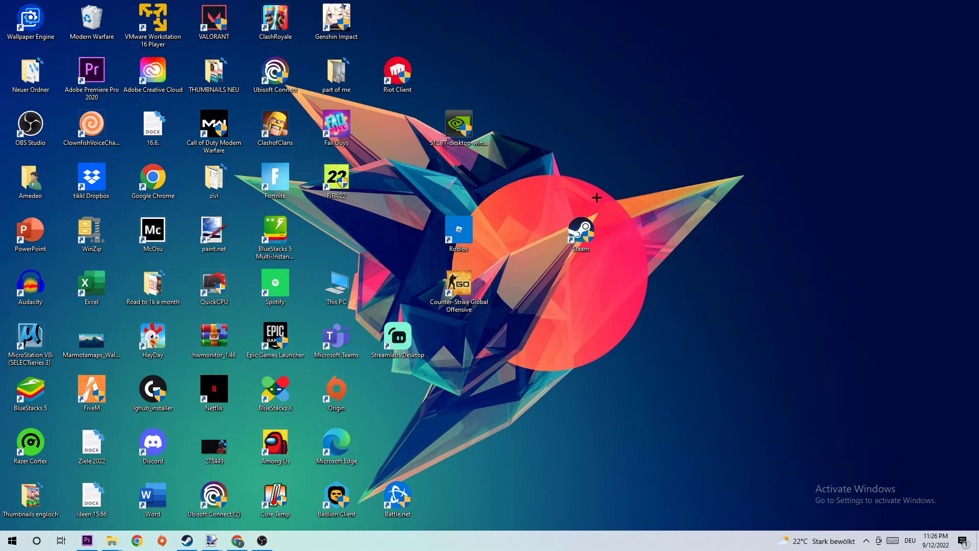
mouse_move(561, 214)
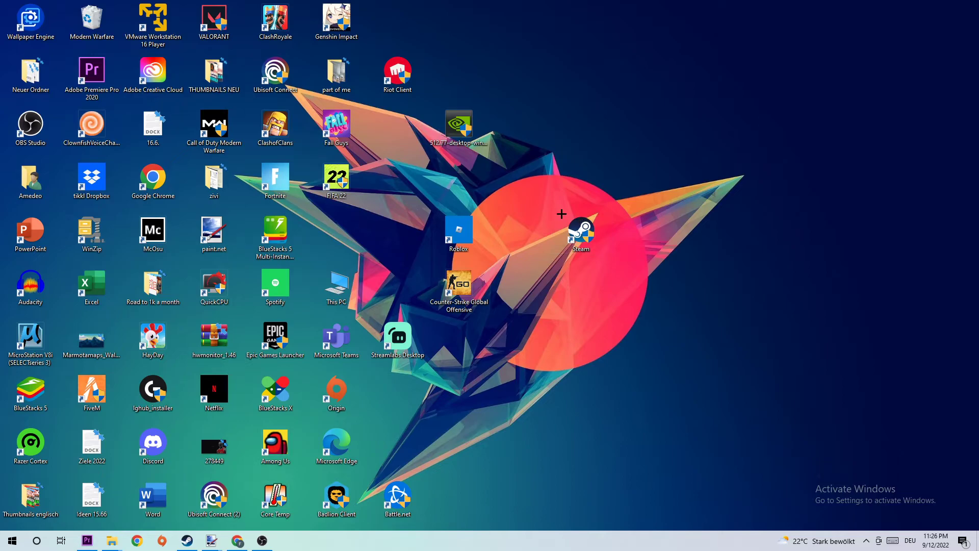